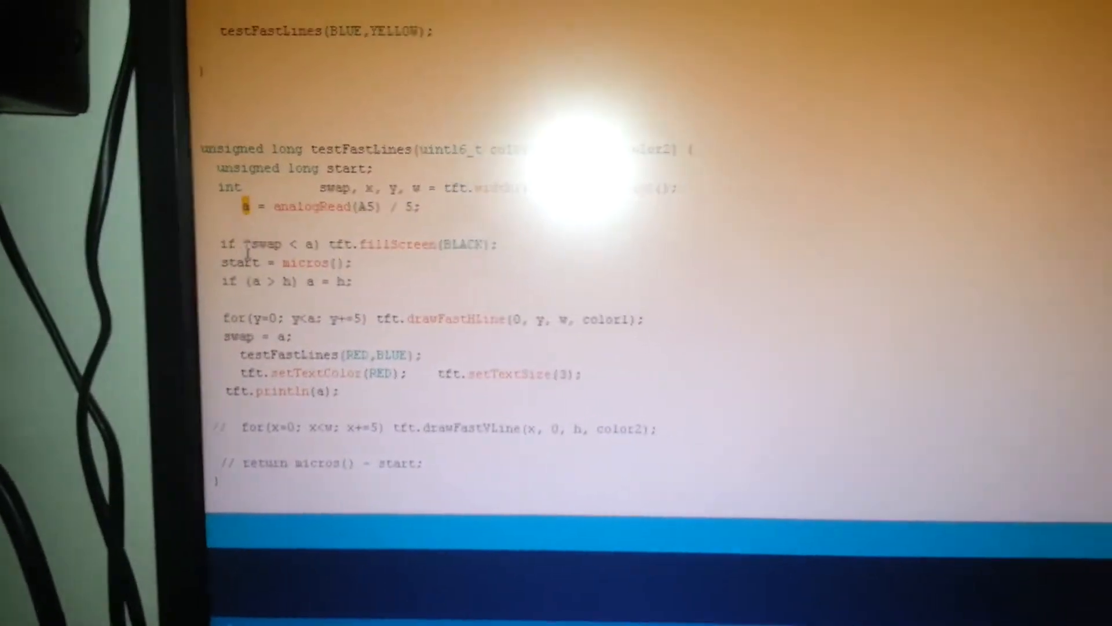
{"action": "scroll", "scroll_direction": "down", "scroll_amount": 3}
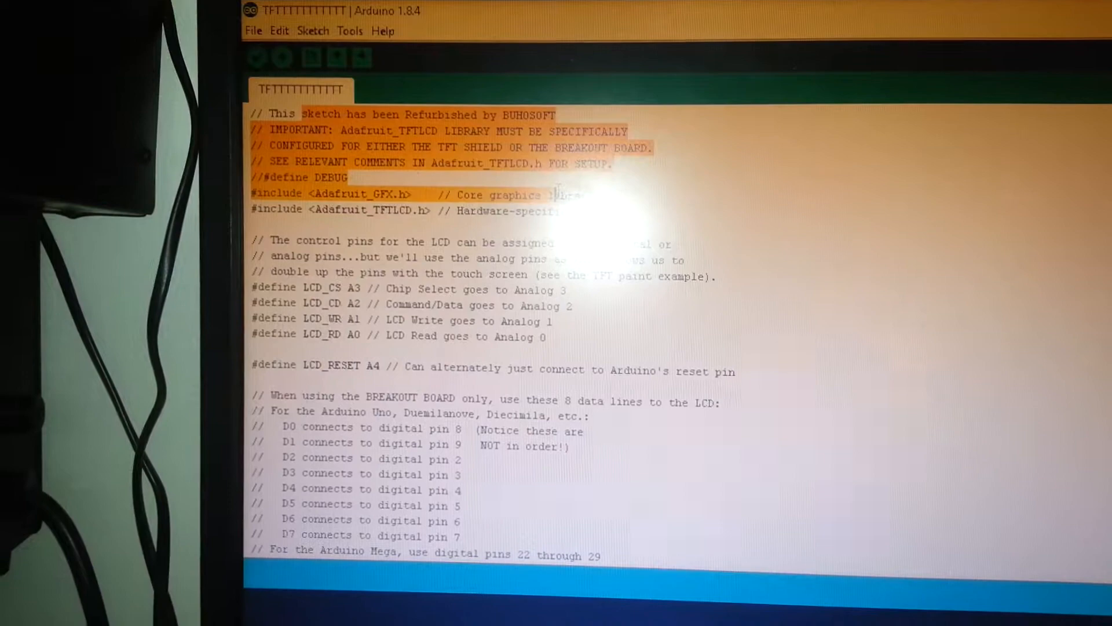
{"action": "scroll", "scroll_direction": "down", "scroll_amount": 3}
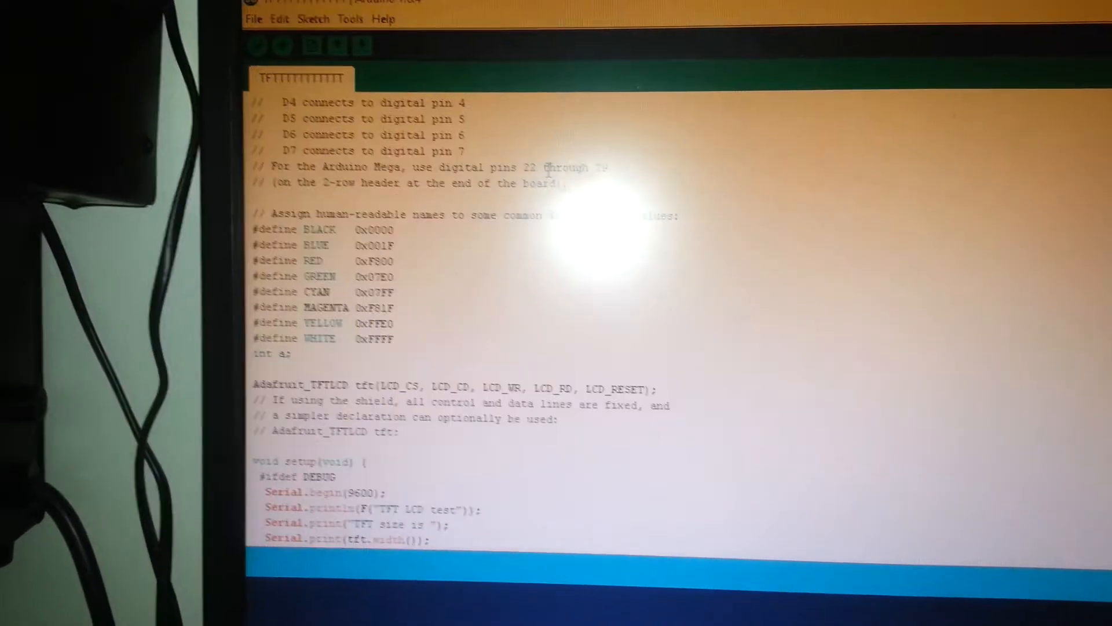